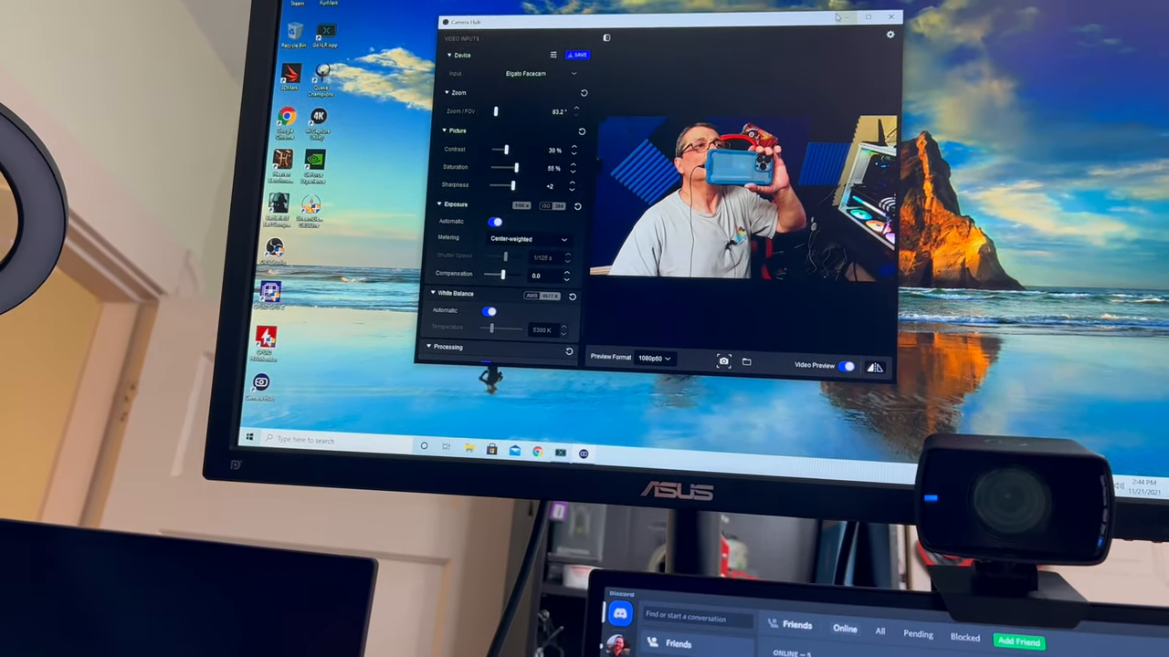
- Close Elgato Camera Hub, returning to the Windows desktop
{"action": "left_click", "coordinate": [891, 16]}
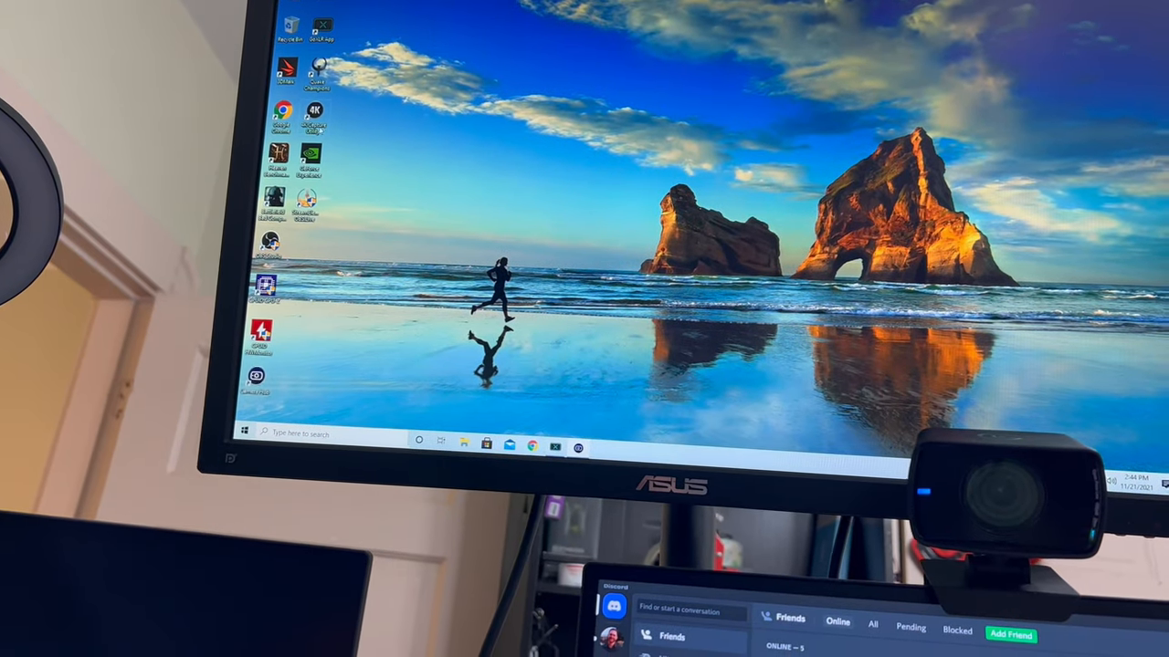